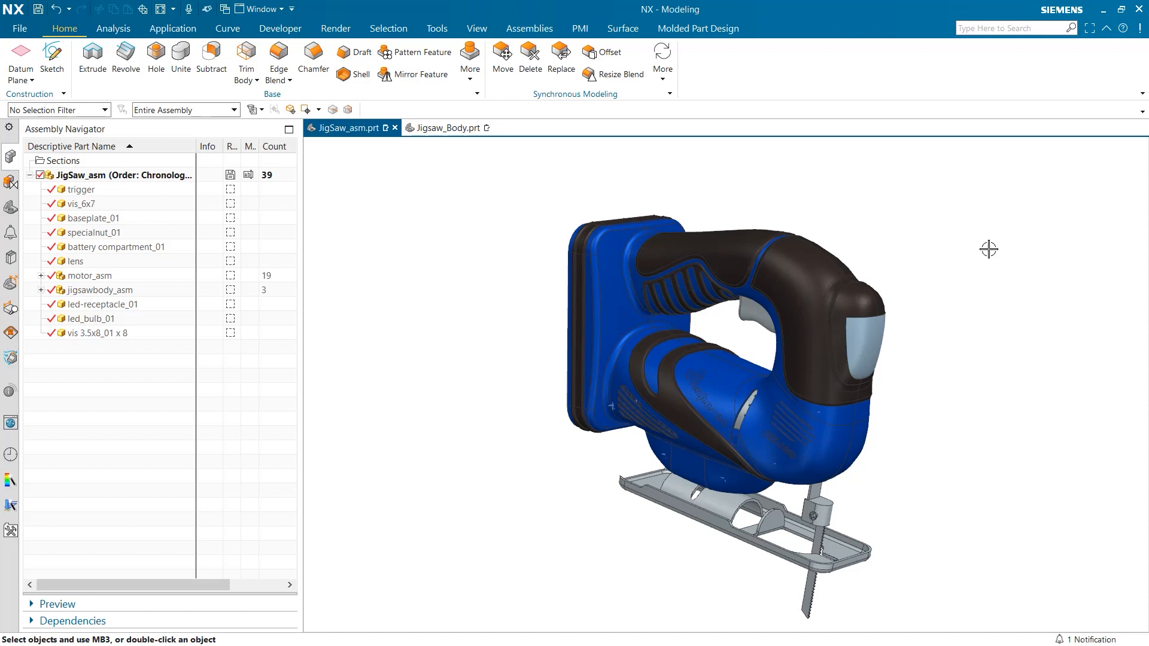
Step: Turn the jigsaw assembly slightly, then switch to the Jigsaw_Body.prt part alone
drag(989, 249, 944, 258)
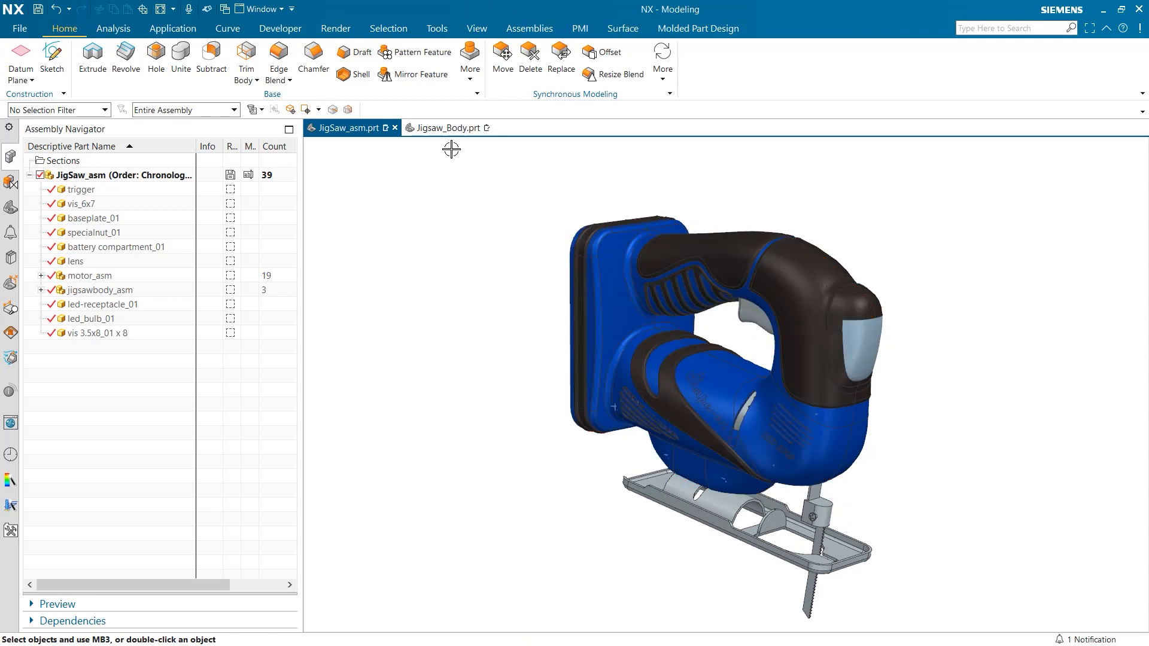
click(444, 128)
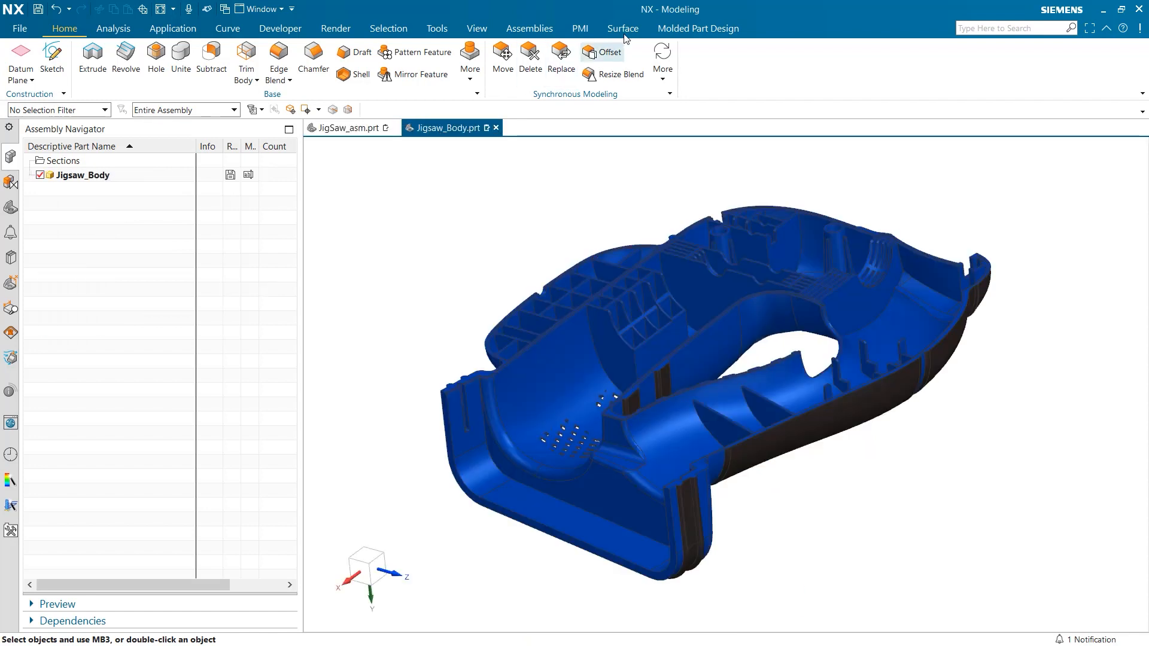
Step: Switch the ribbon to the Molded Part Design tab
click(696, 28)
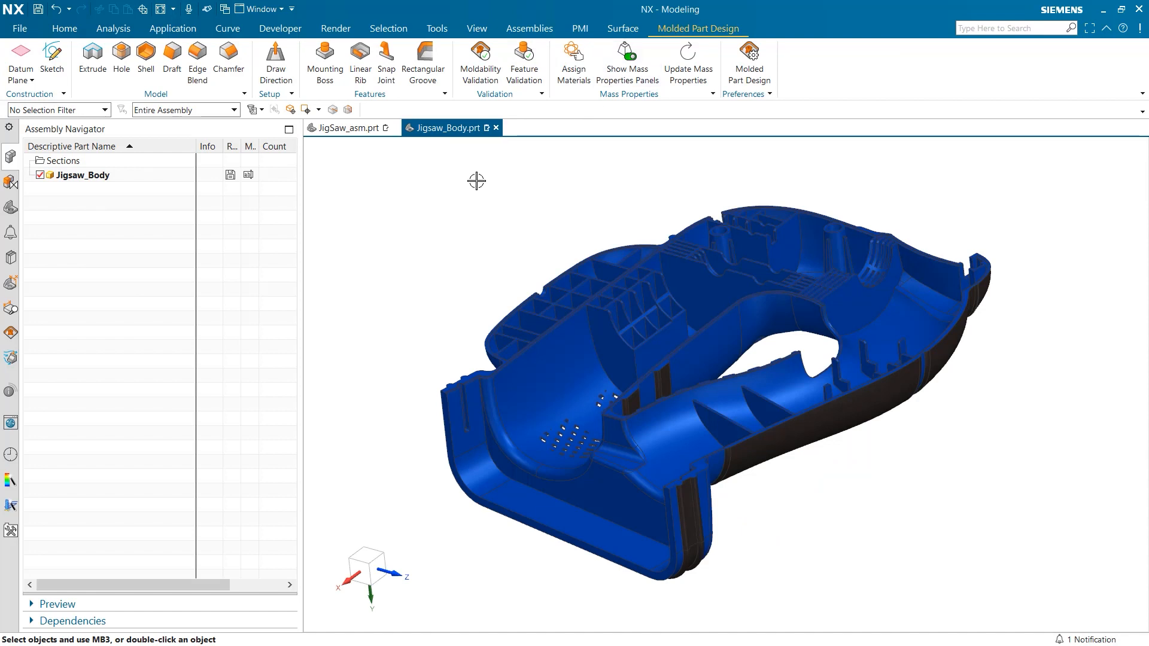
mouse_move(474, 181)
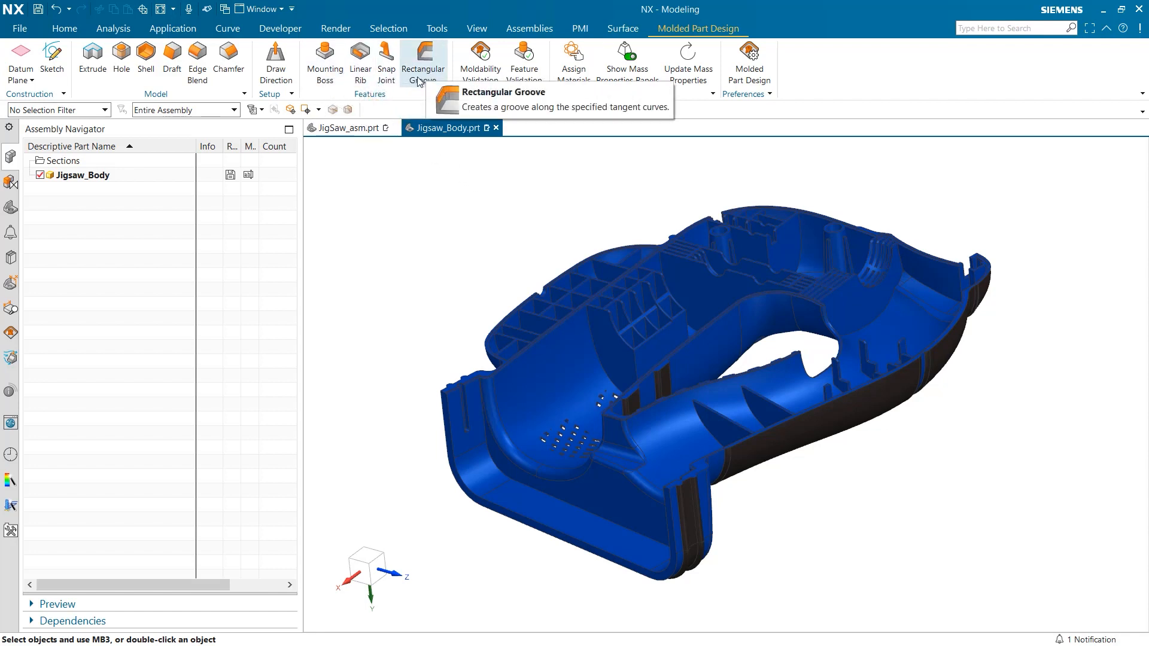
Step: Start a Linear Rib with its point on the inner face and direction along an edge
click(359, 60)
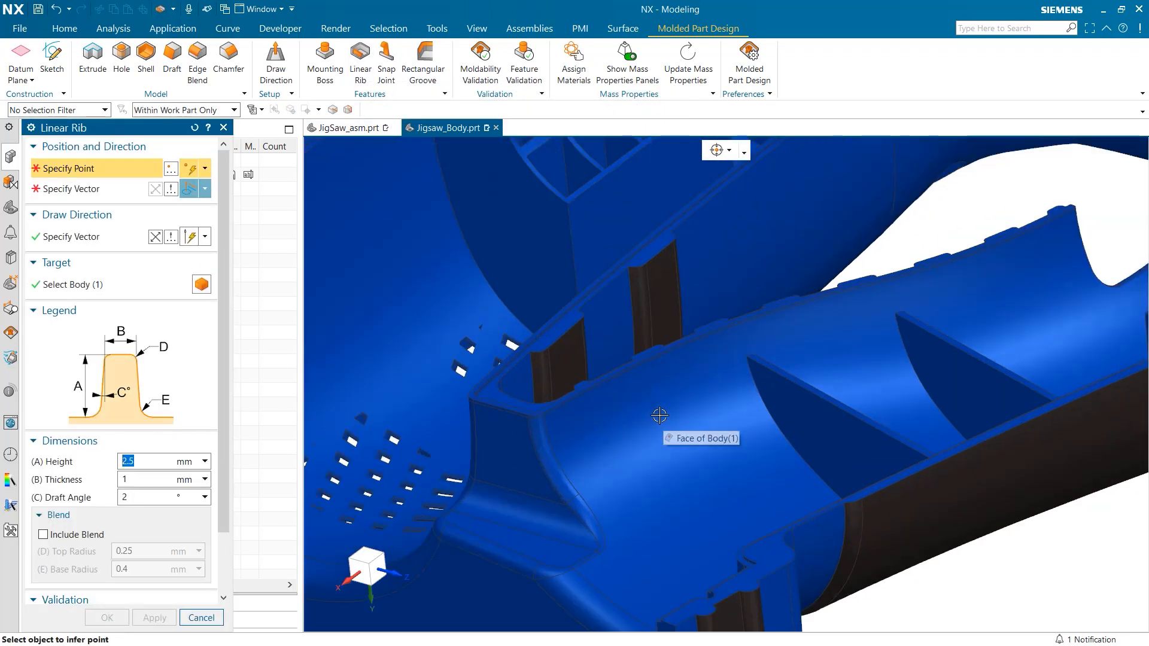
click(657, 416)
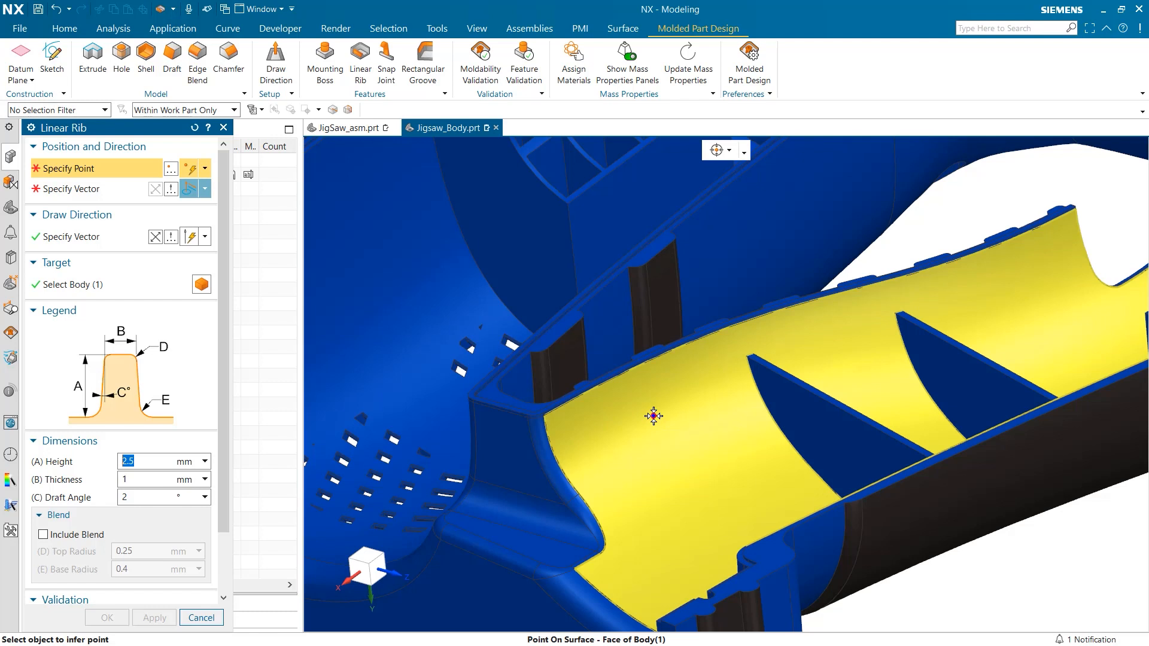
click(650, 416)
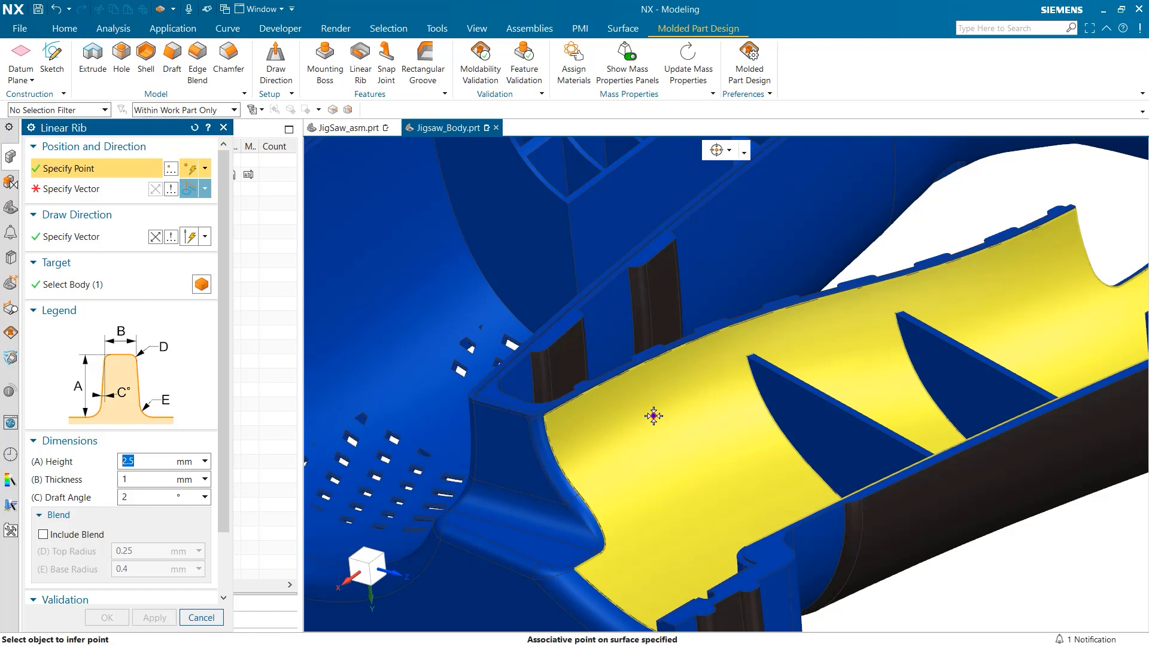
click(652, 417)
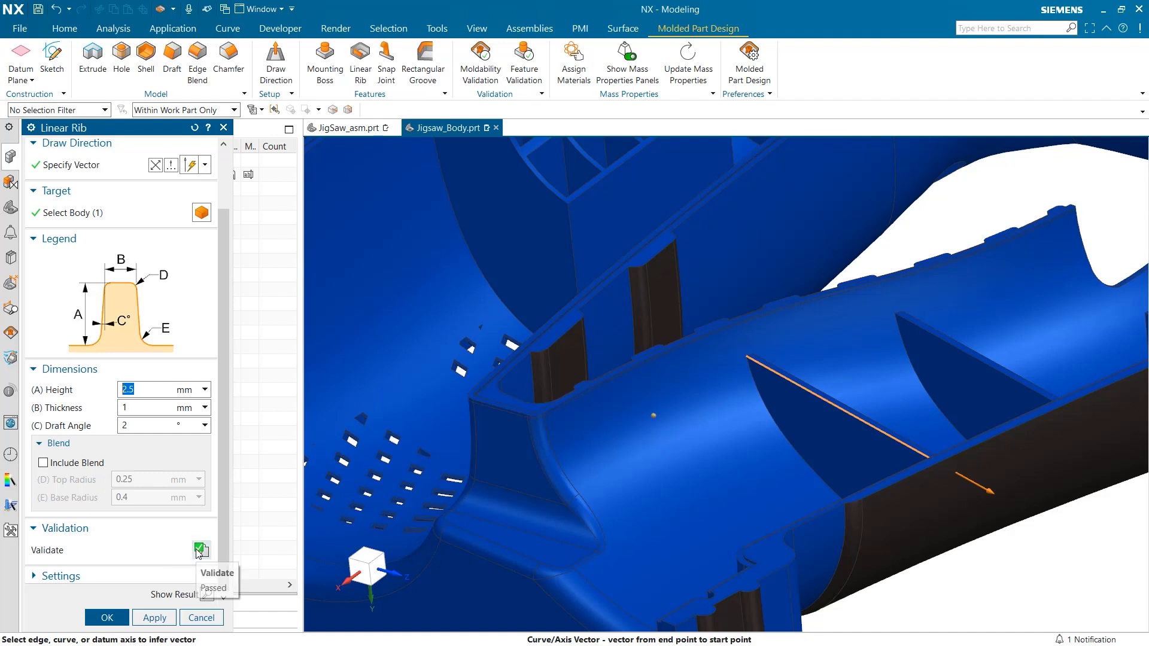
Step: Validate and preview the linear rib, then accept it onto the body
click(200, 551)
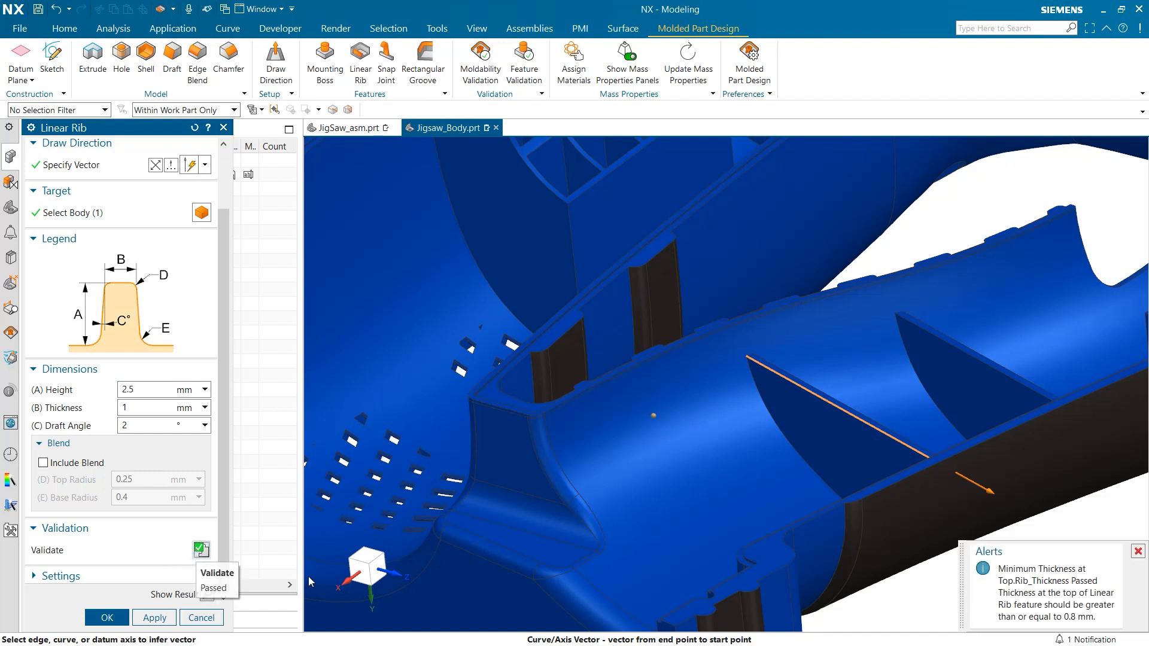
mouse_move(1083, 590)
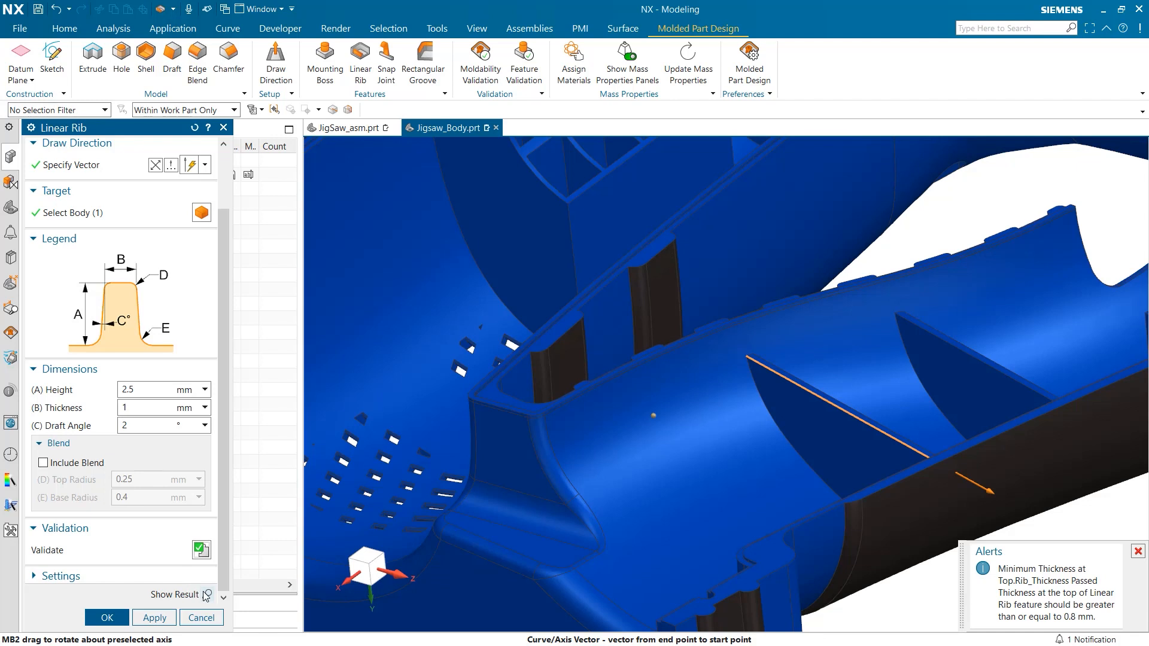
click(201, 596)
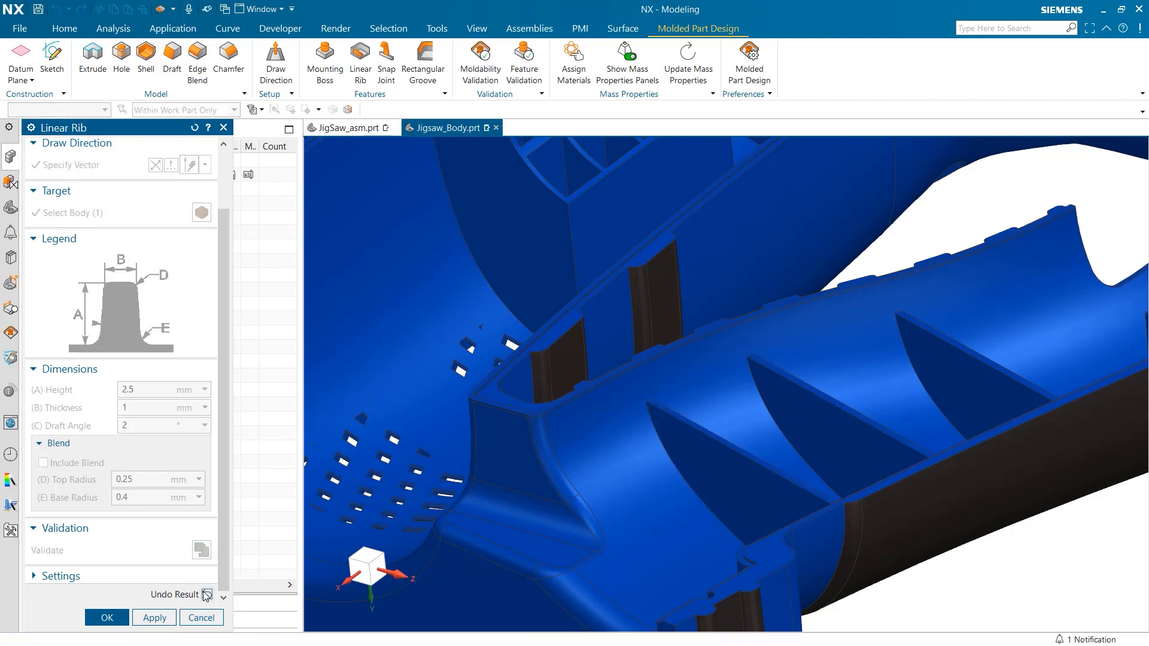
click(201, 618)
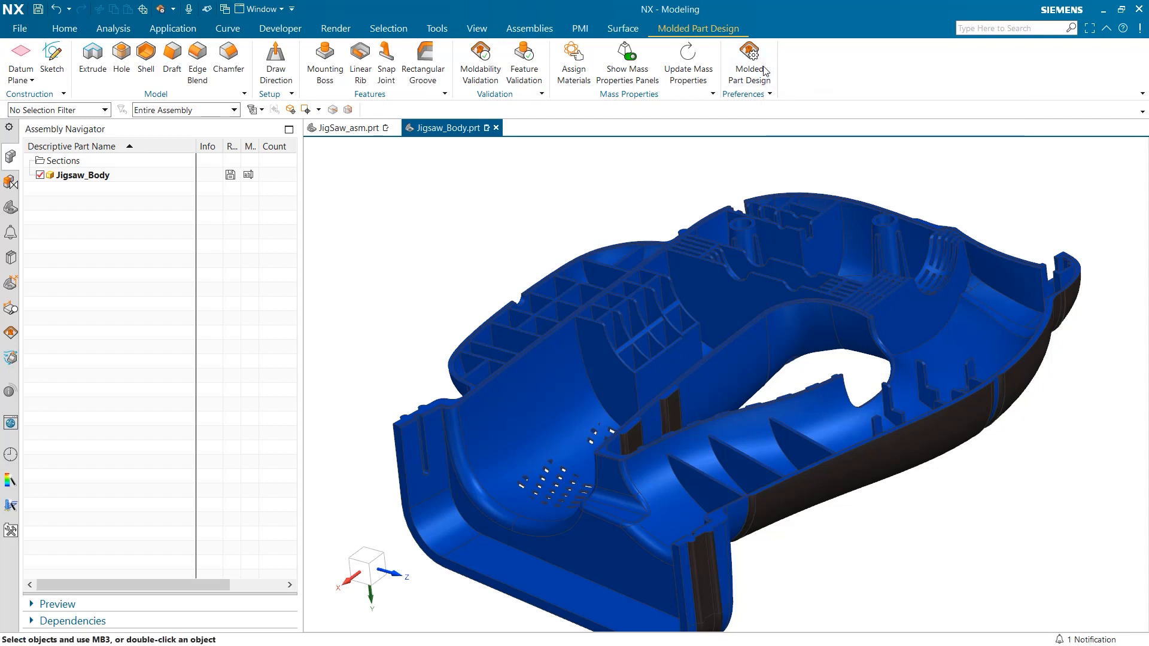
click(746, 61)
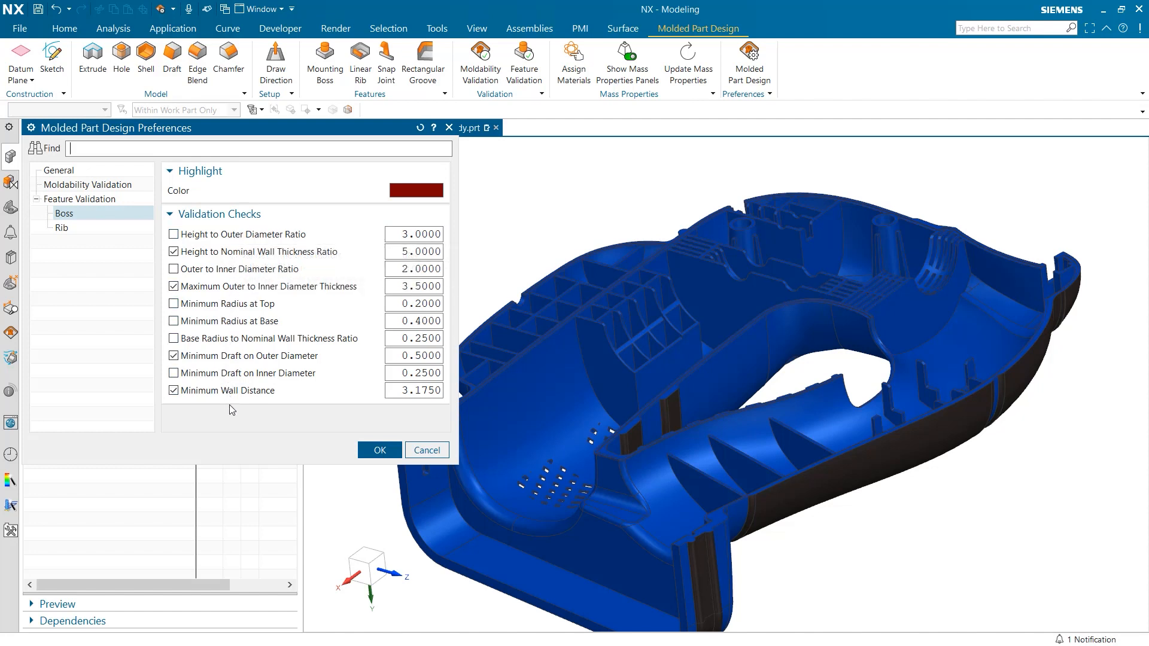
mouse_move(408, 224)
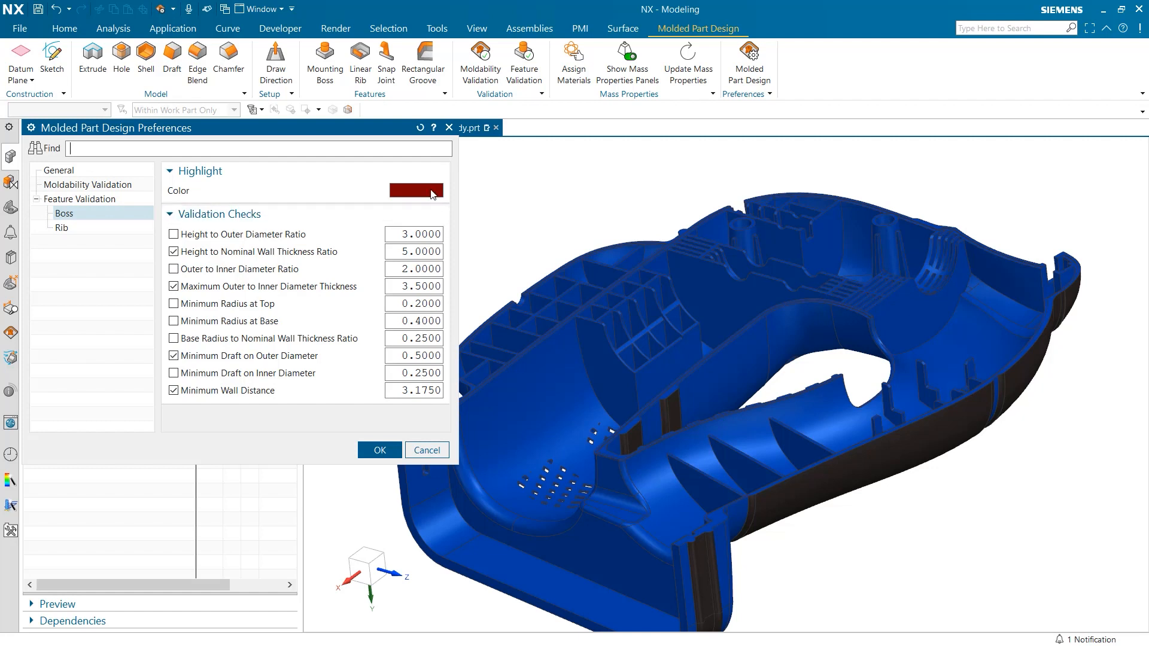
click(62, 228)
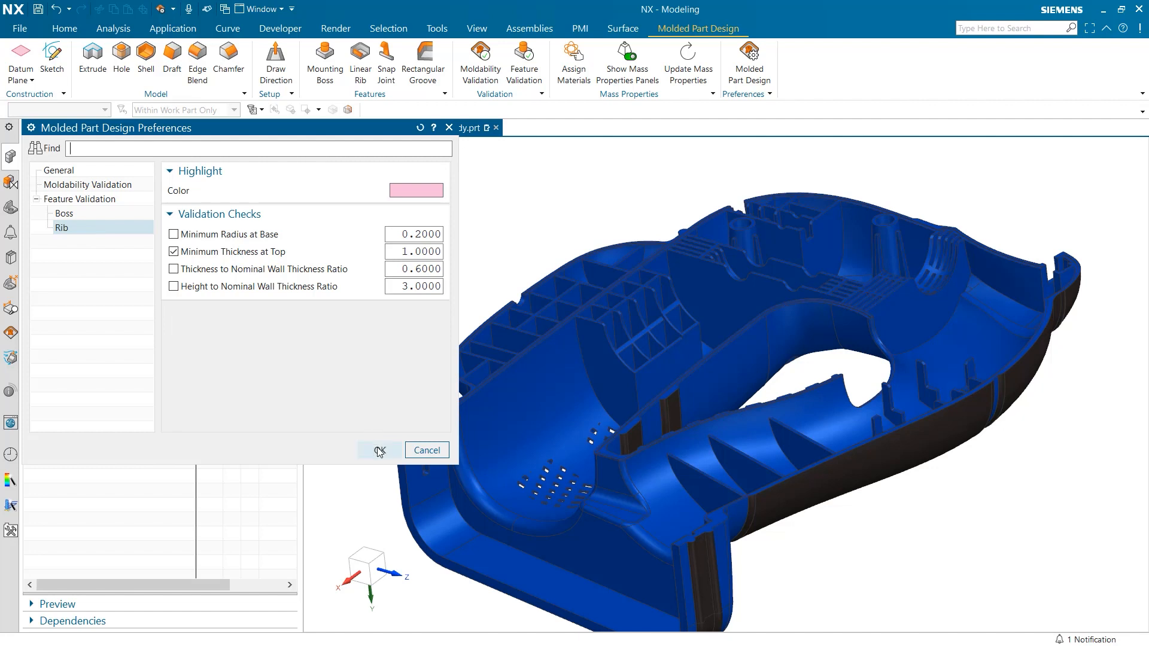
click(379, 450)
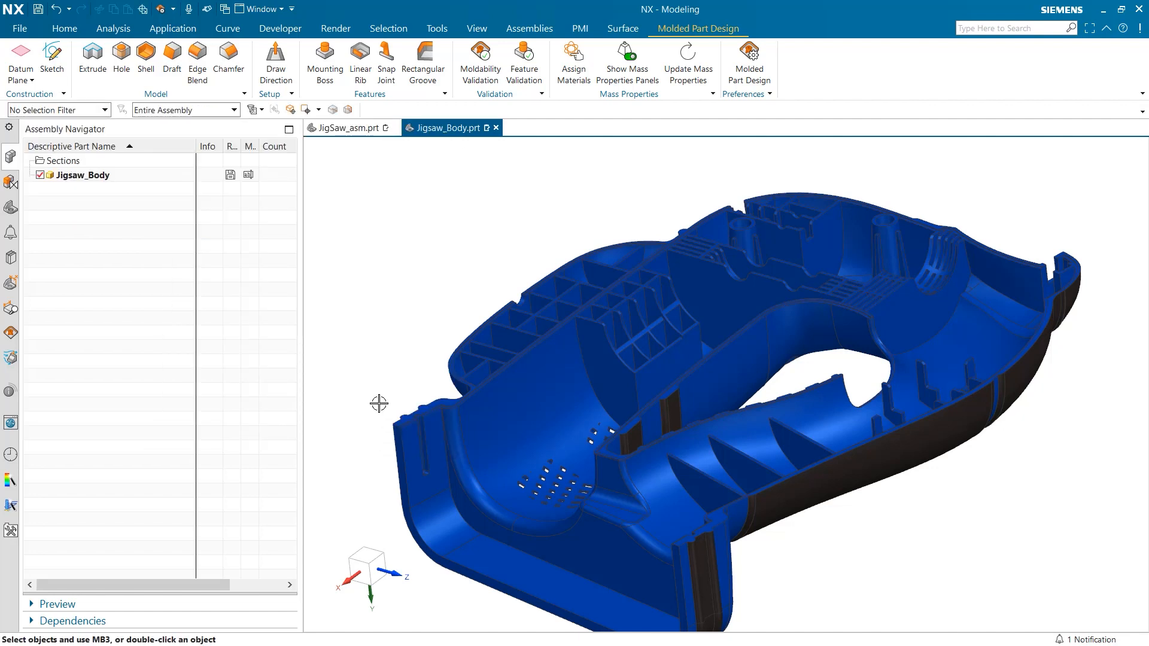
Step: Run Feature Validation on the body's ribs and bosses
click(522, 60)
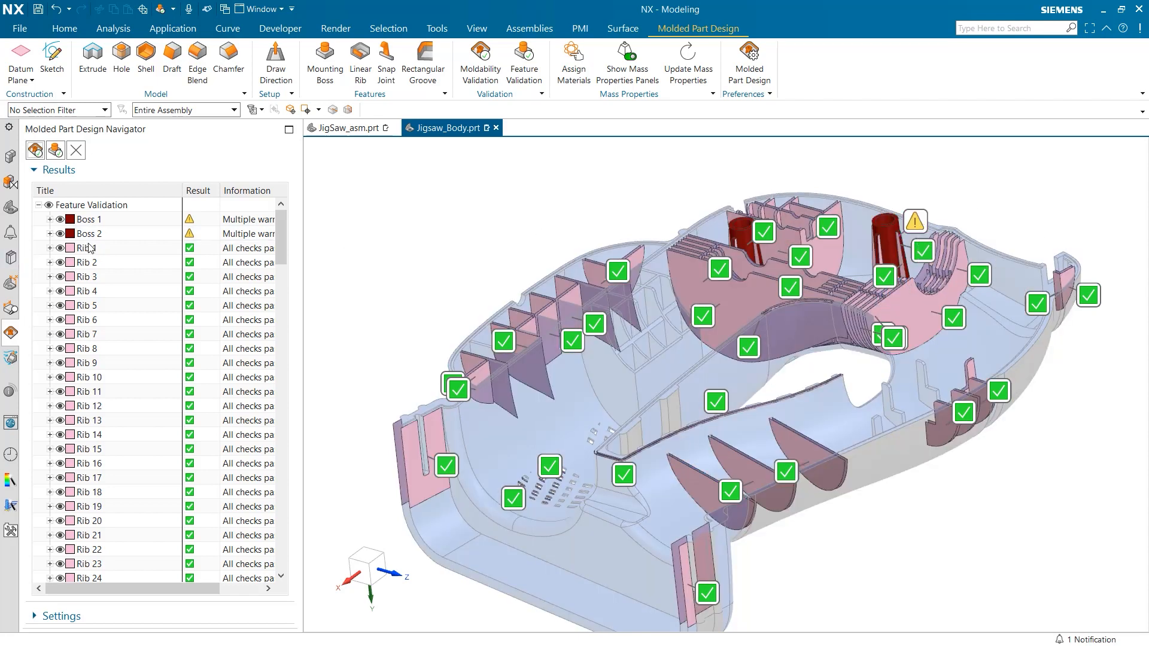
Step: Expand Boss 2 in the navigator to view its four validation check results
click(88, 233)
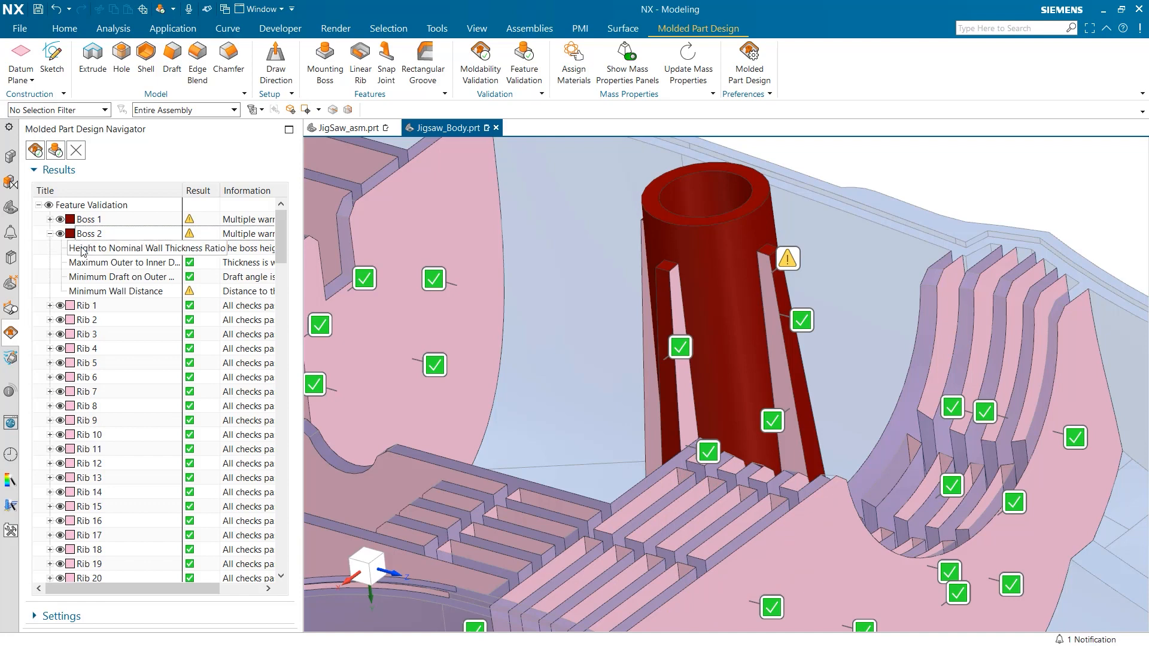
mouse_move(125, 277)
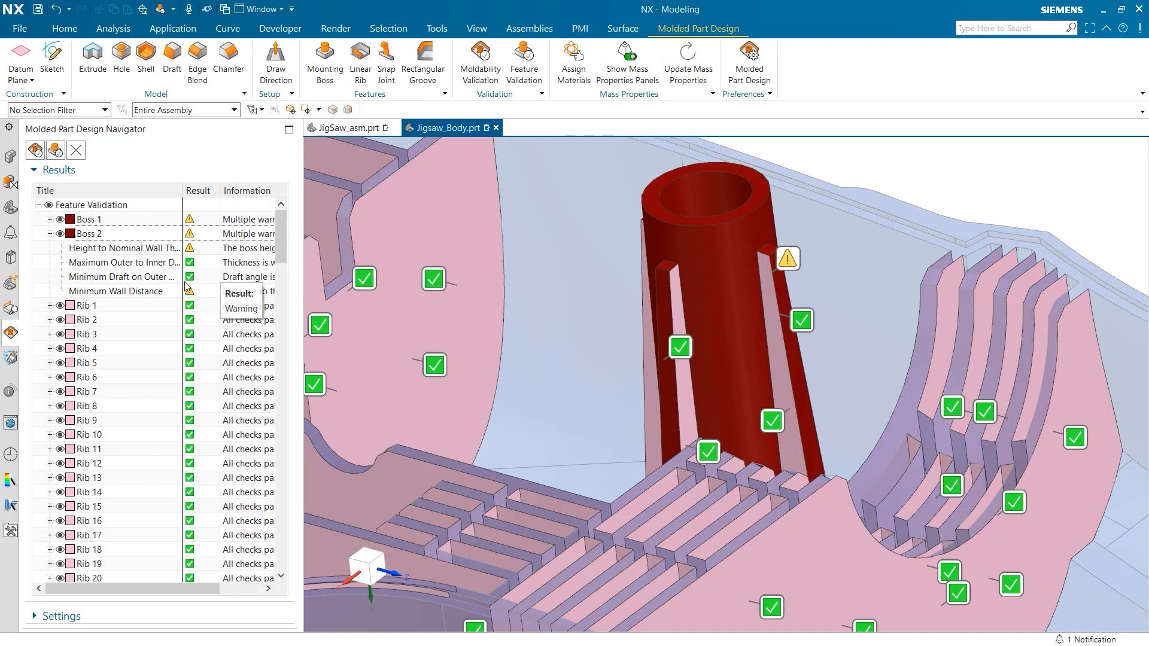
click(91, 205)
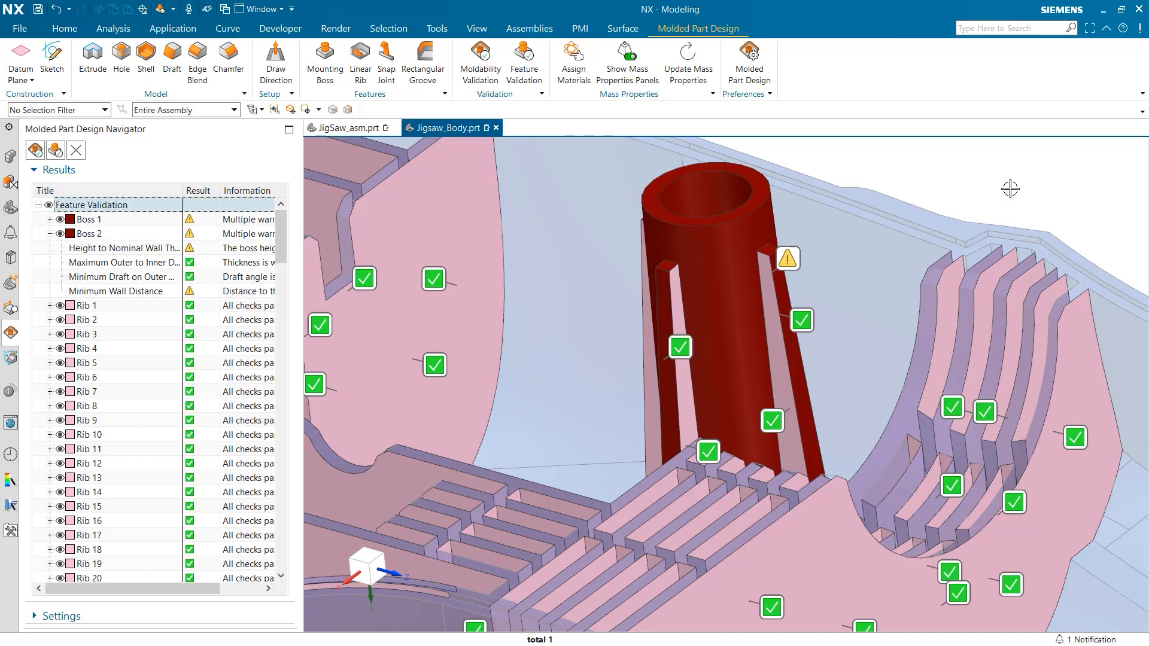